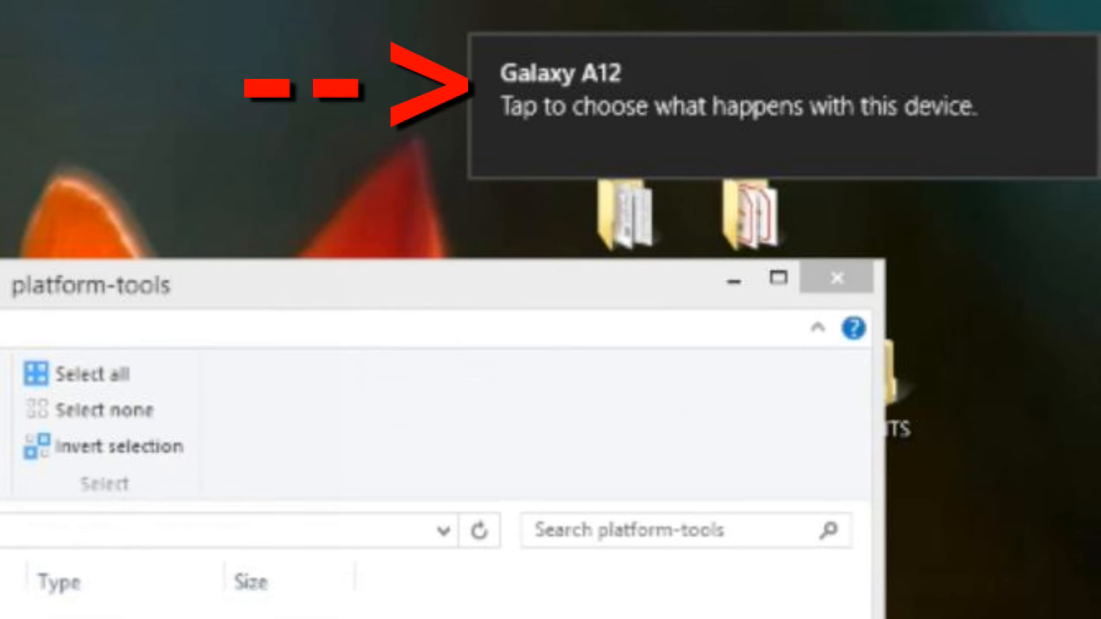
- Return to the Windows 8.1 desktop through the Start button's power user menu
{"action": "left_click", "coordinate": [836, 277]}
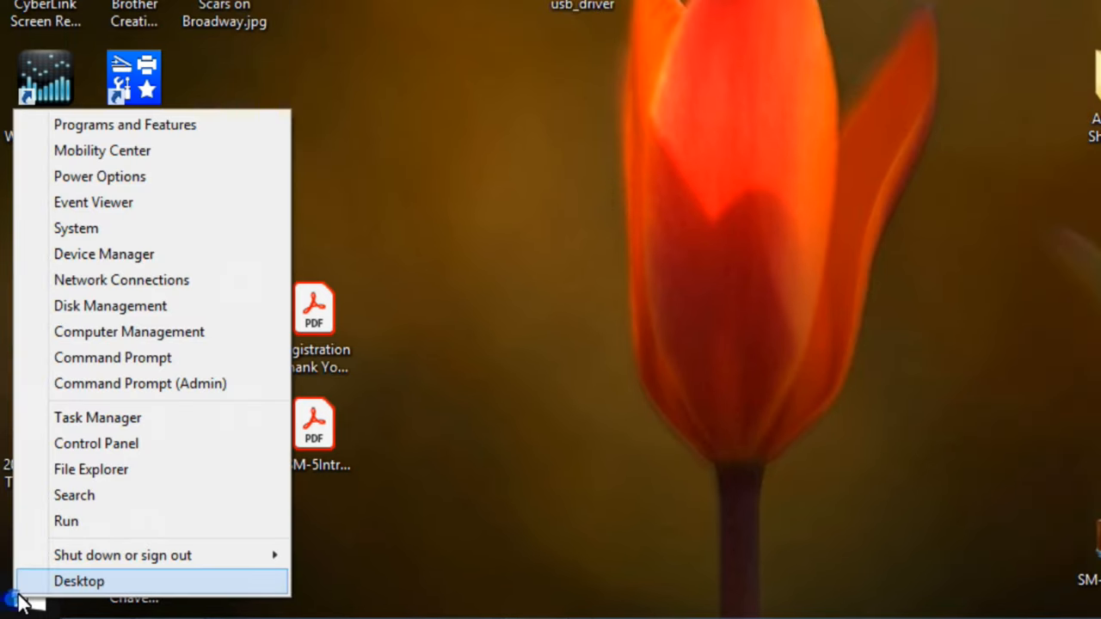
{"action": "left_click", "coordinate": [104, 254]}
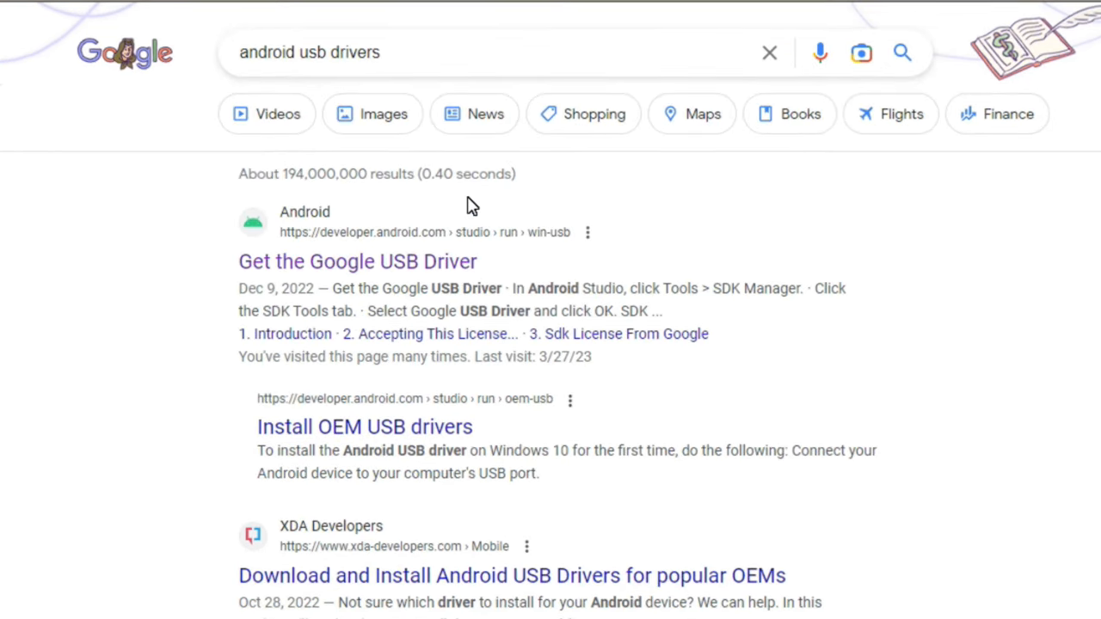
- Open the 'Get the Google USB Driver' page and follow its 'Install a USB driver' link
{"action": "left_click", "coordinate": [357, 261]}
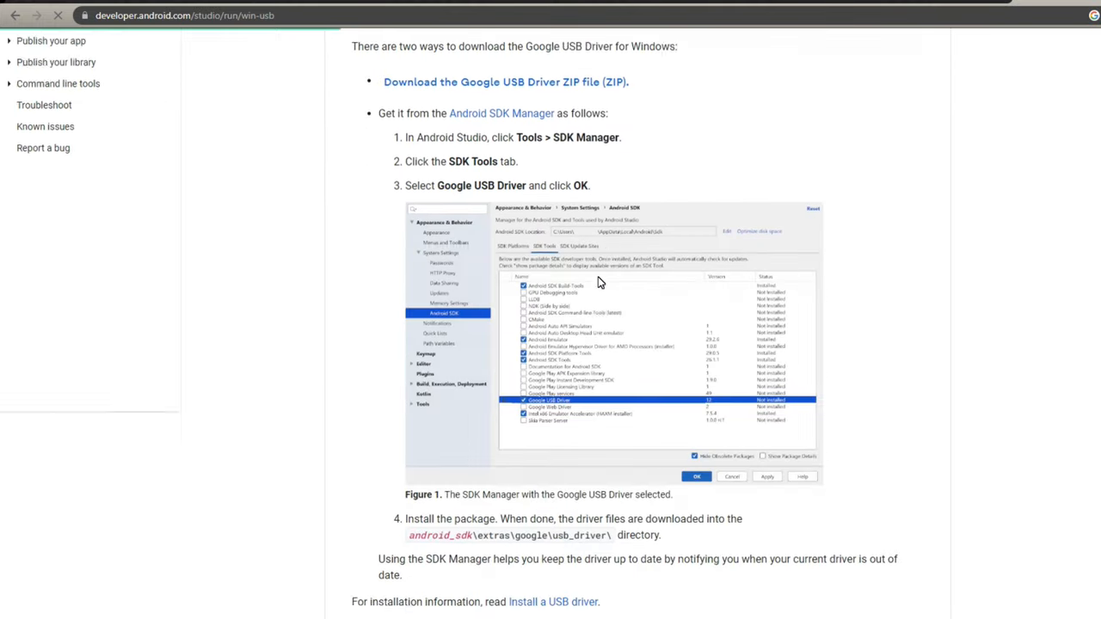
{"action": "scroll", "scroll_direction": "down", "scroll_amount": 3}
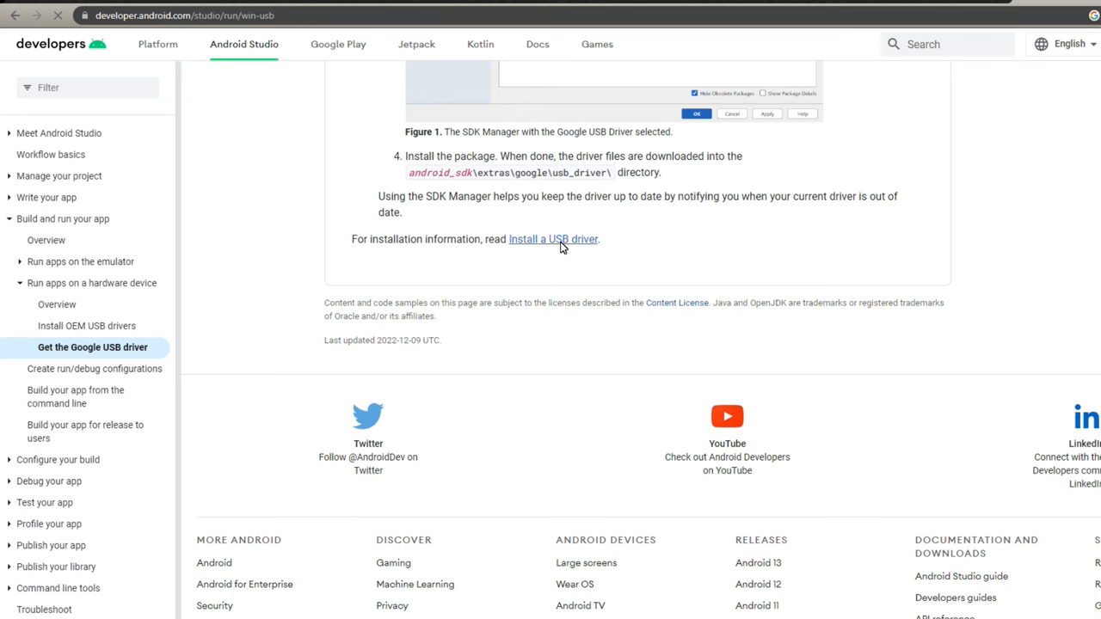
{"action": "left_click", "coordinate": [553, 239]}
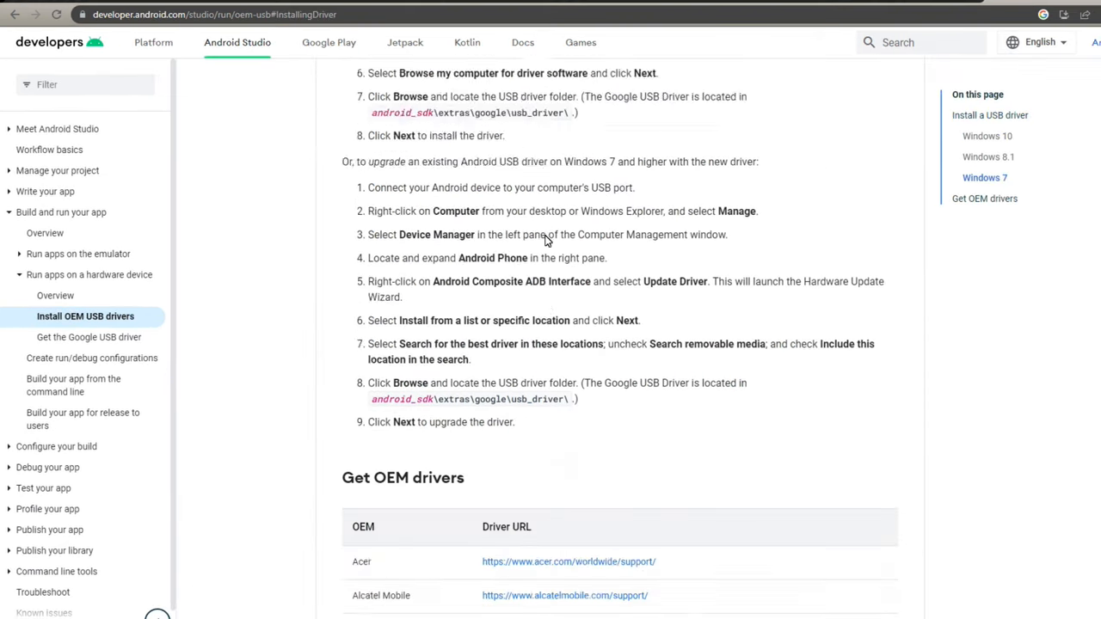
{"action": "scroll", "scroll_direction": "down", "scroll_amount": 3}
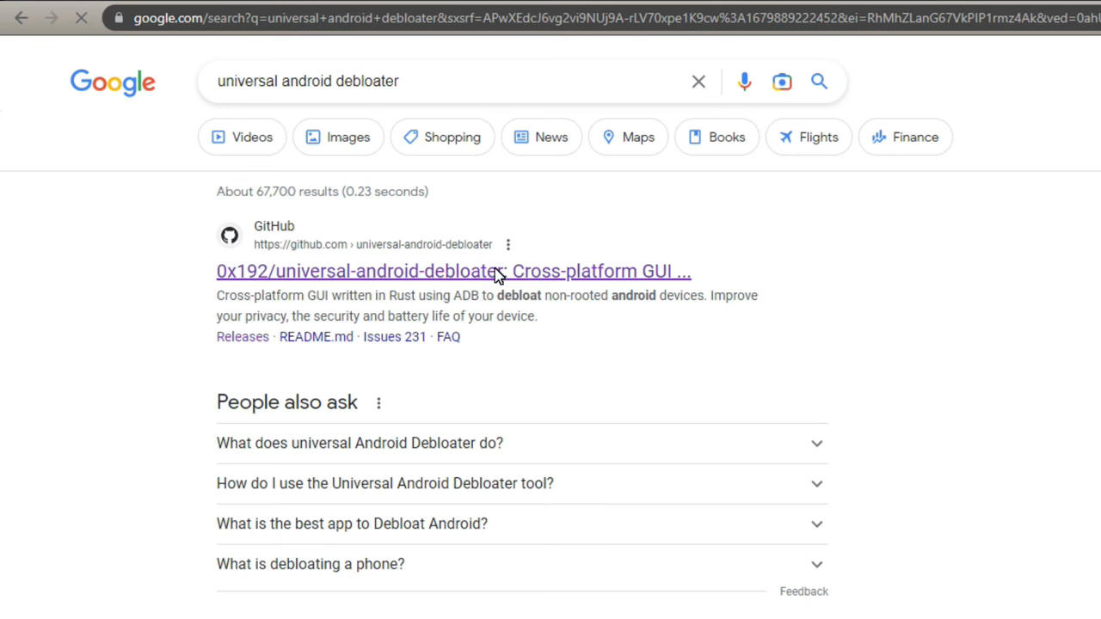
- Open the universal-android-debloater repository, go to its releases, and expand the 0.5.1 Assets
{"action": "left_click", "coordinate": [451, 271]}
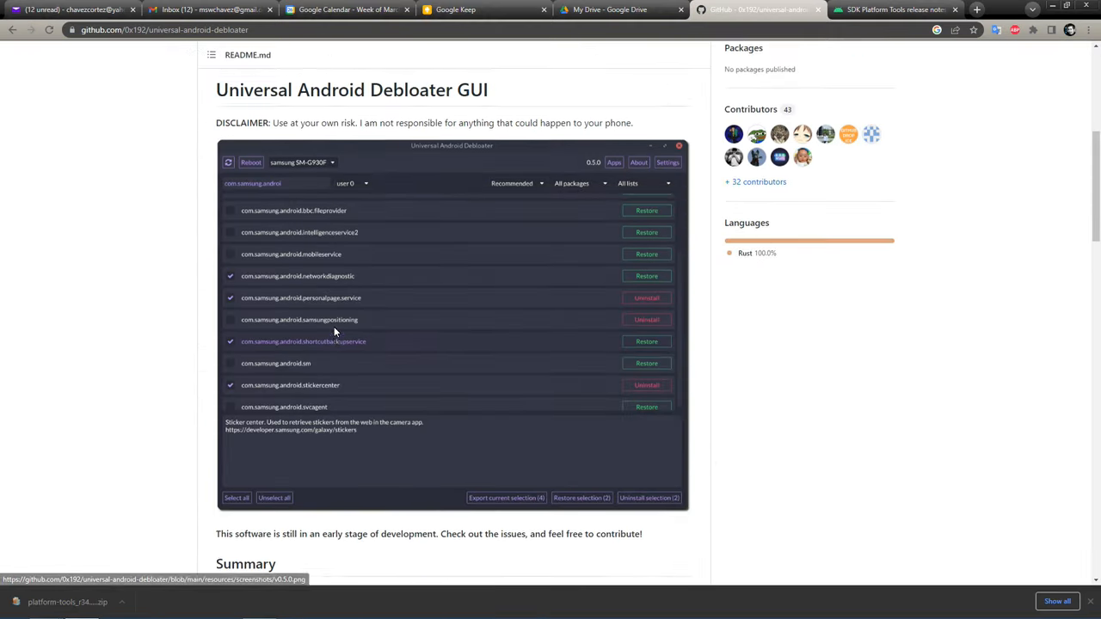
{"action": "scroll", "scroll_direction": "down", "scroll_amount": 3}
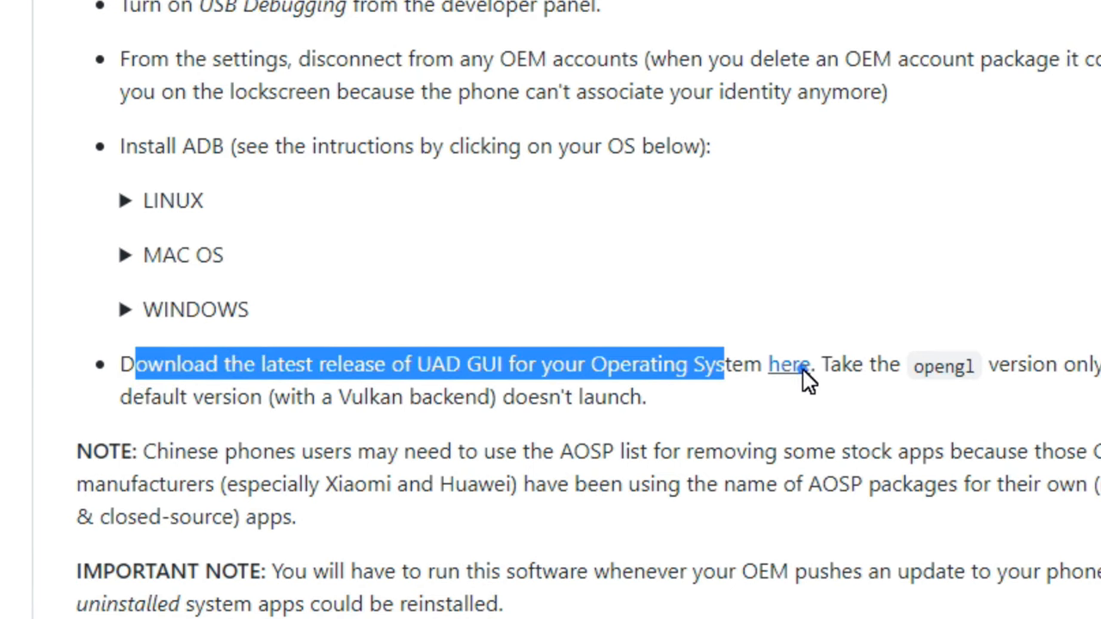
{"action": "left_click", "coordinate": [788, 364]}
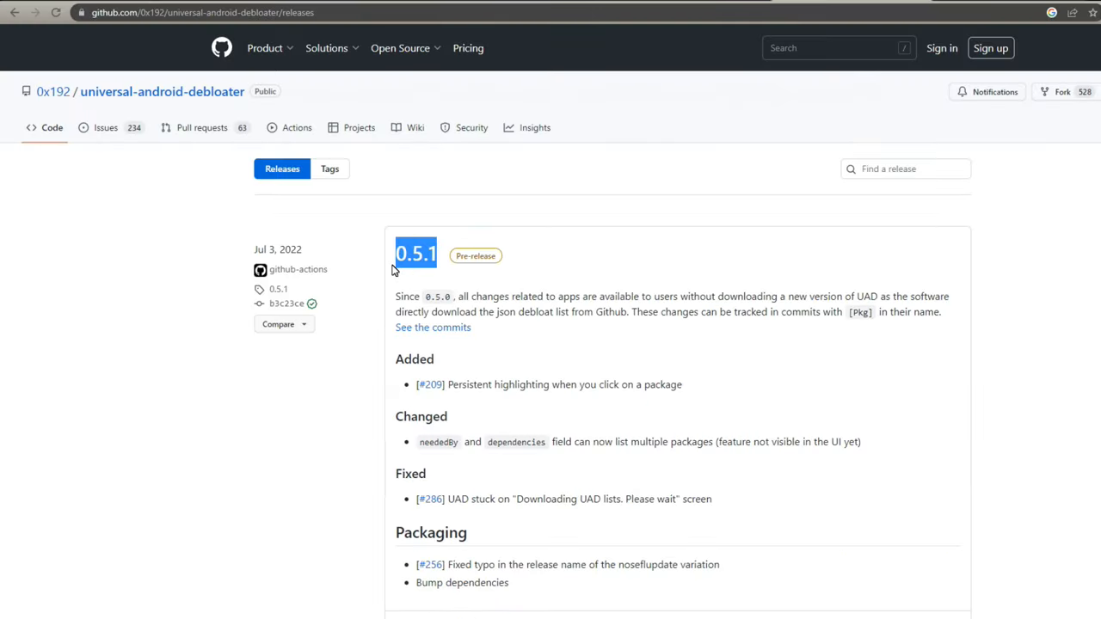
{"action": "scroll", "scroll_direction": "down", "scroll_amount": 3}
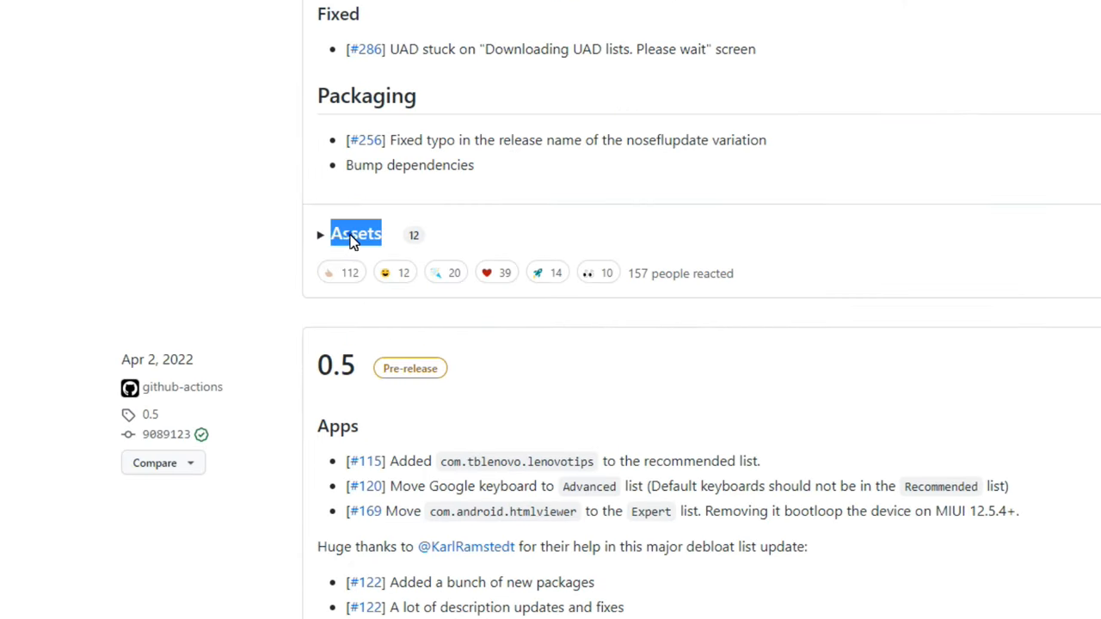
{"action": "left_click", "coordinate": [355, 233]}
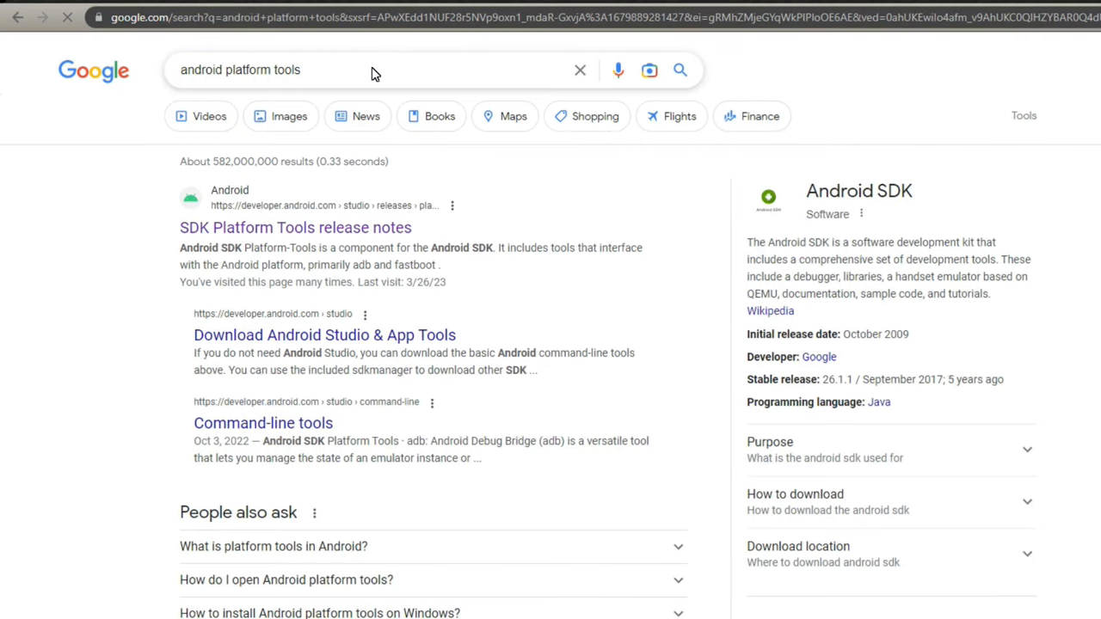
- Accept the license terms and download SDK Platform-Tools for Windows from the release notes
{"action": "left_click", "coordinate": [295, 227]}
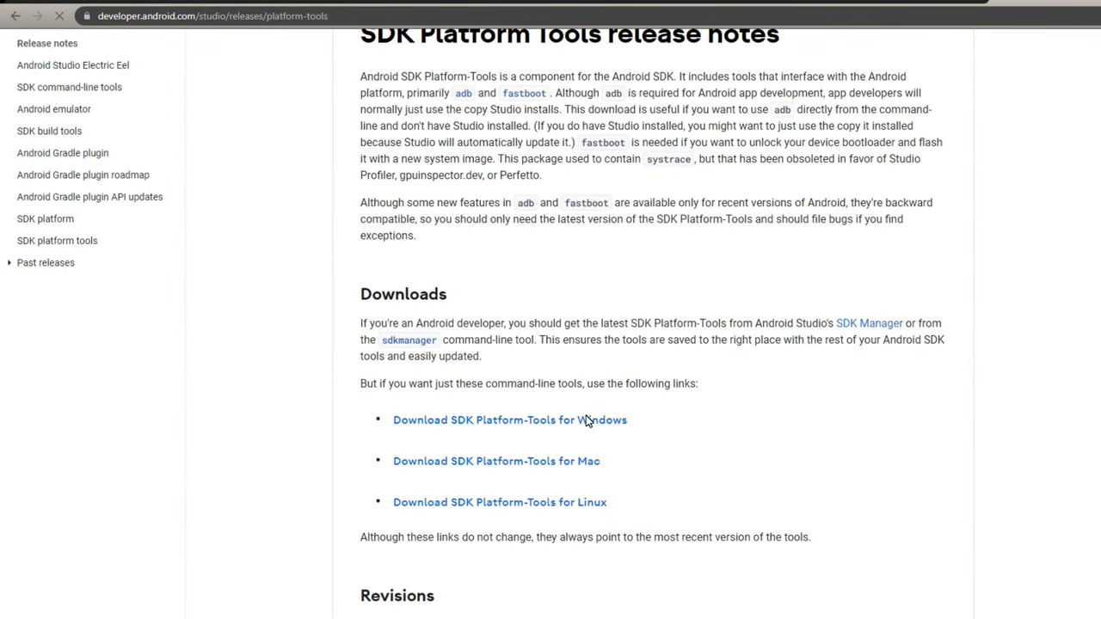
{"action": "left_click", "coordinate": [509, 420]}
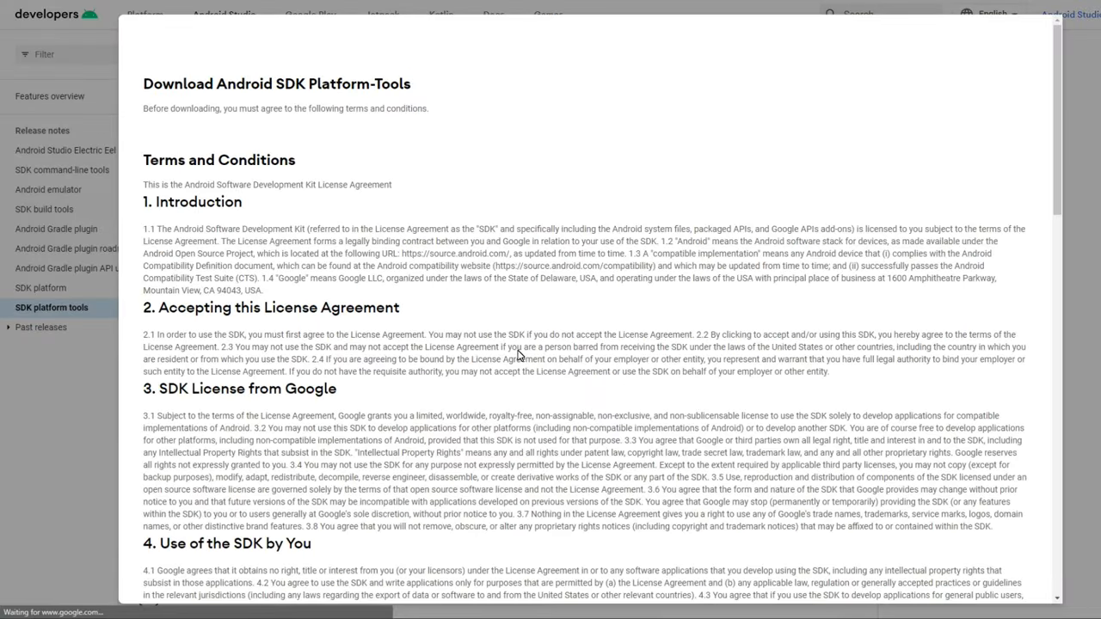
{"action": "scroll", "scroll_direction": "down", "scroll_amount": 3}
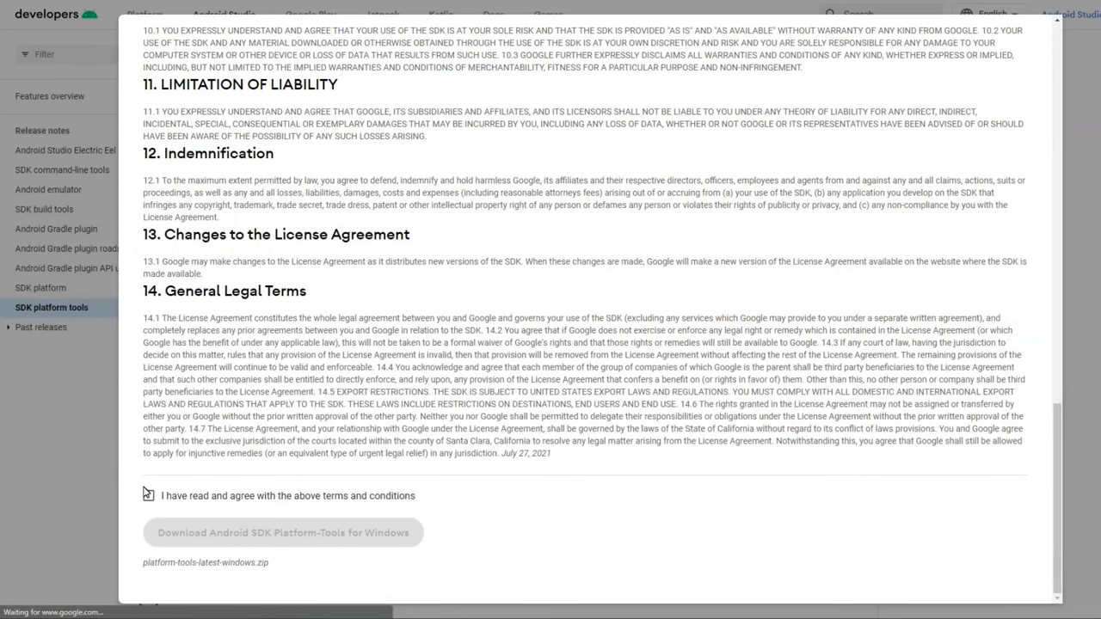
{"action": "left_click", "coordinate": [148, 495]}
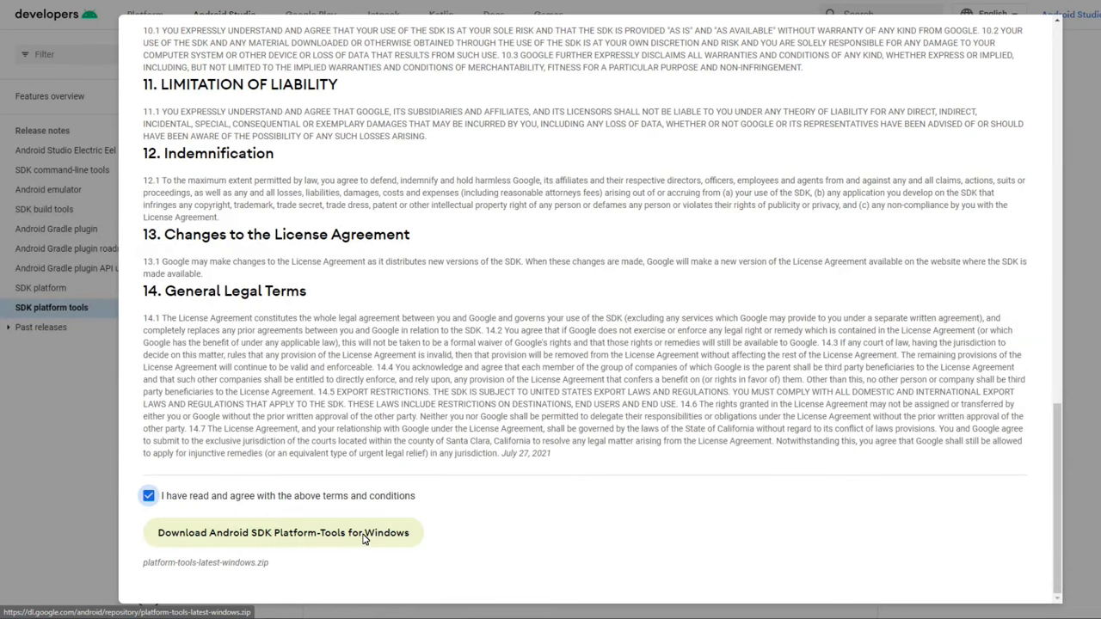
{"action": "left_click", "coordinate": [283, 532]}
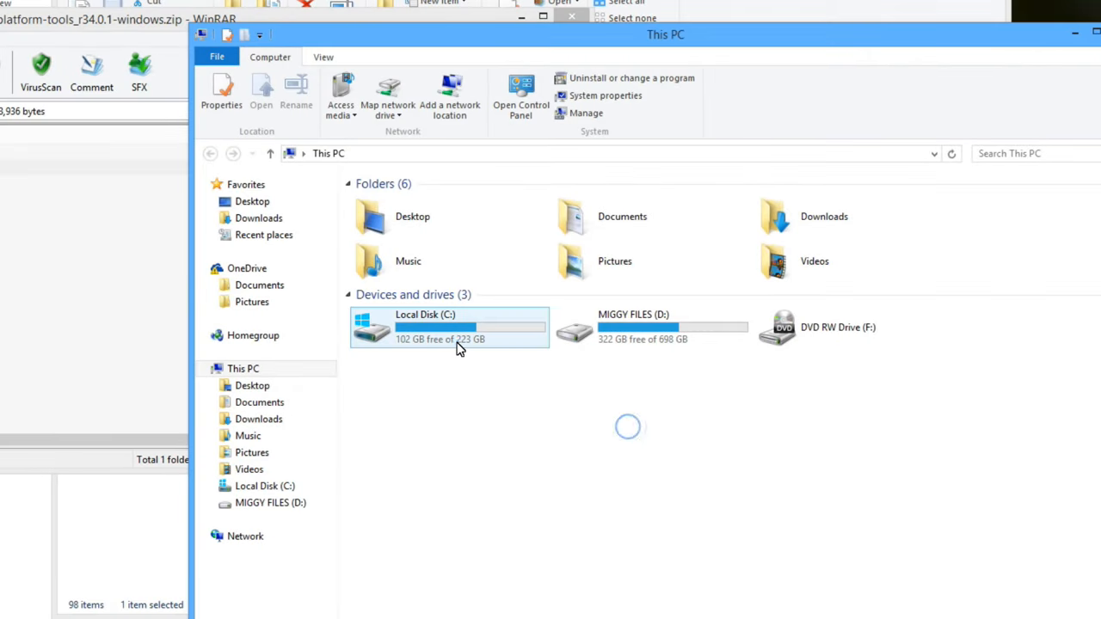
- Extract the platform-tools zip from Downloads to C:\ and open the new folder
{"action": "double_click", "coordinate": [449, 327]}
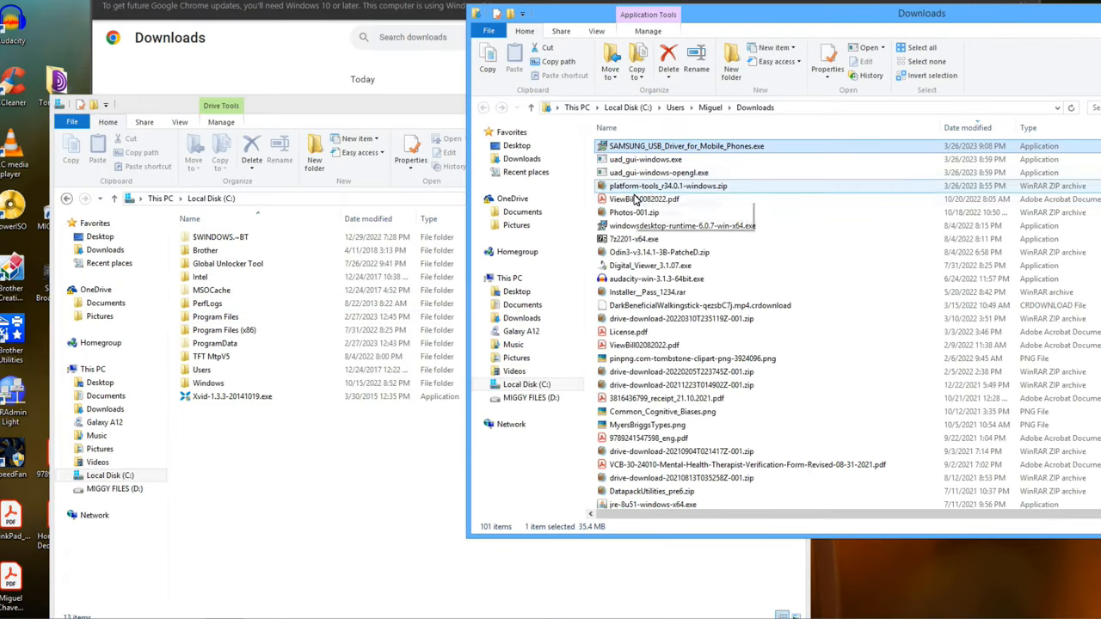
{"action": "left_click", "coordinate": [669, 186]}
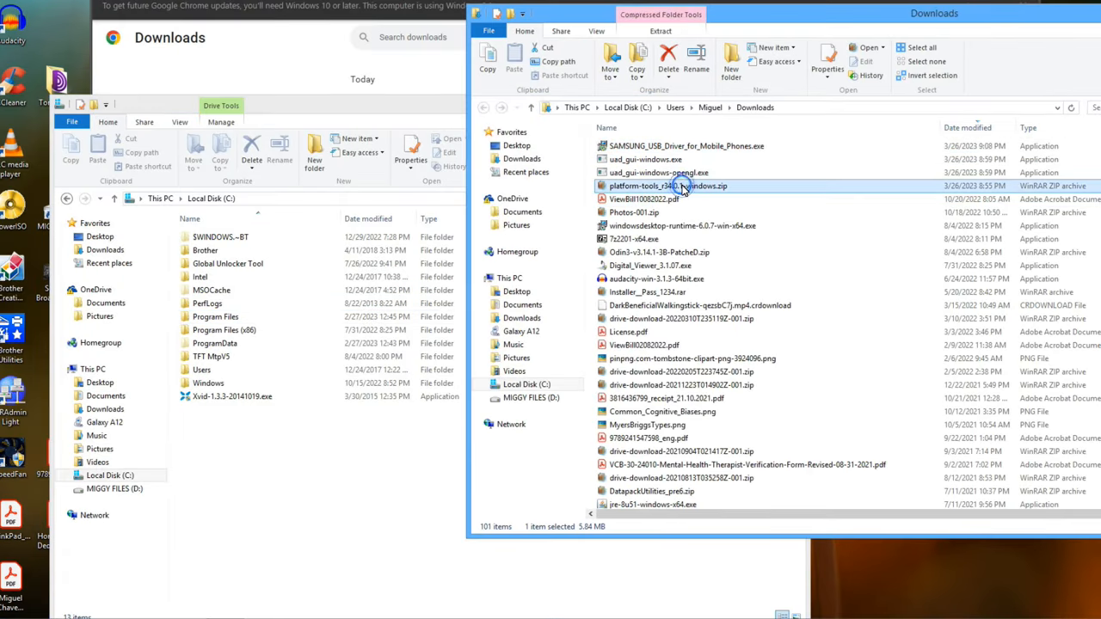
{"action": "double_click", "coordinate": [669, 186]}
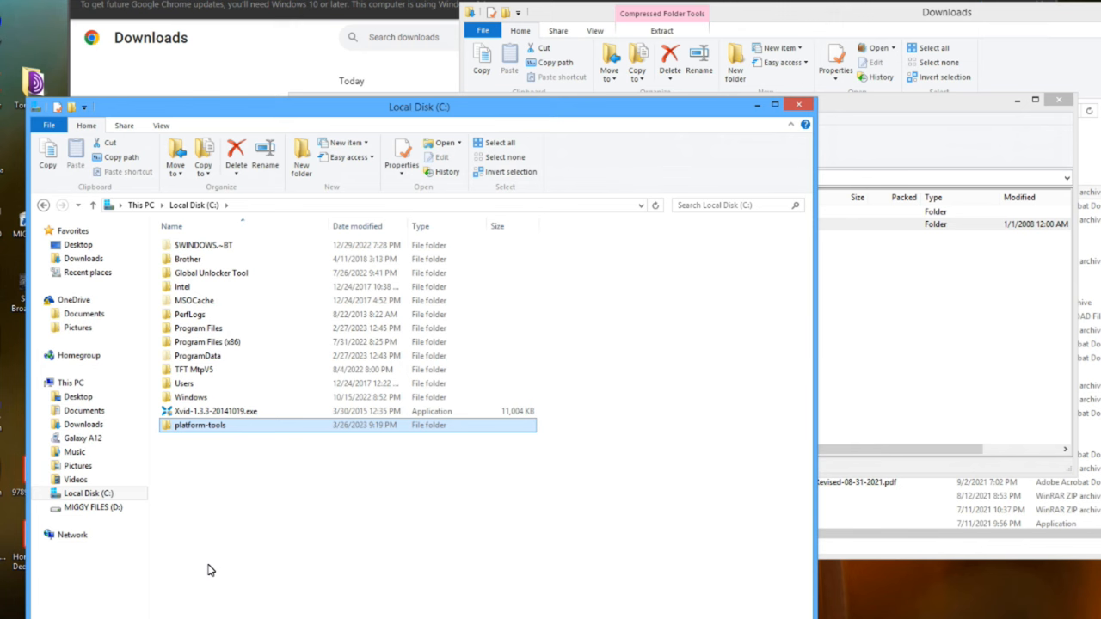
{"action": "double_click", "coordinate": [199, 424]}
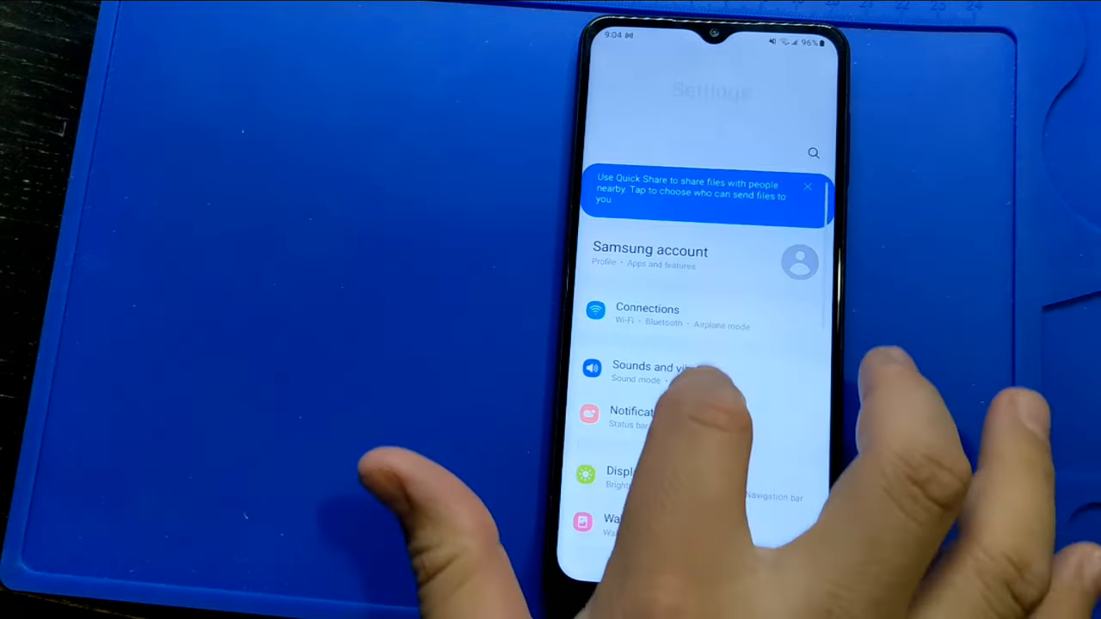
- Tap Build number in About phone's Software information to unlock developer mode
{"action": "scroll", "scroll_direction": "down", "scroll_amount": 3}
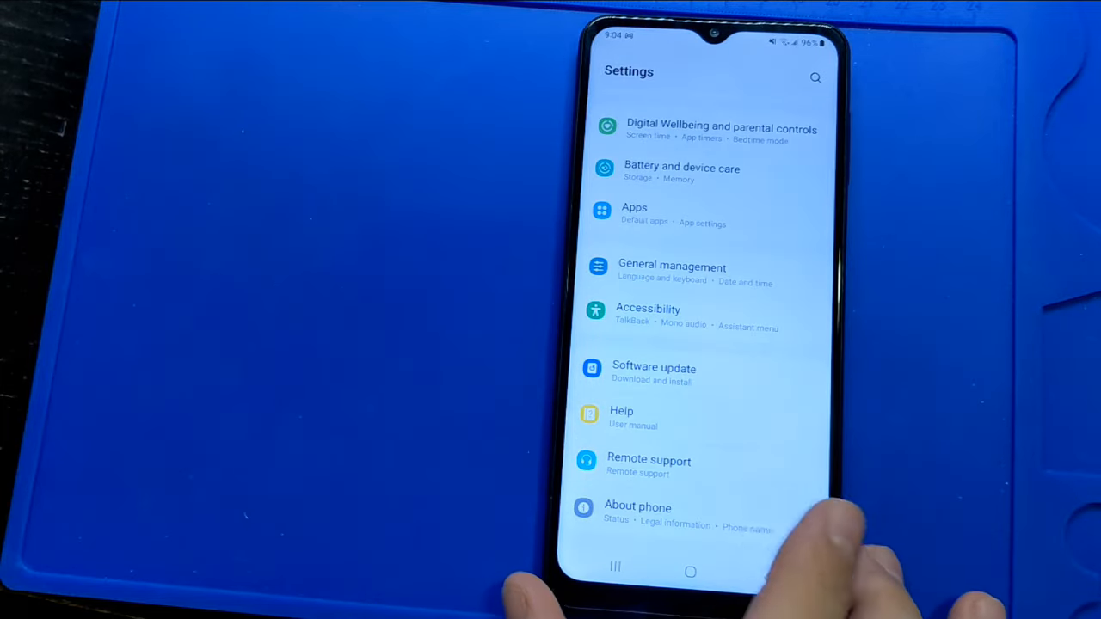
{"action": "left_click", "coordinate": [638, 514]}
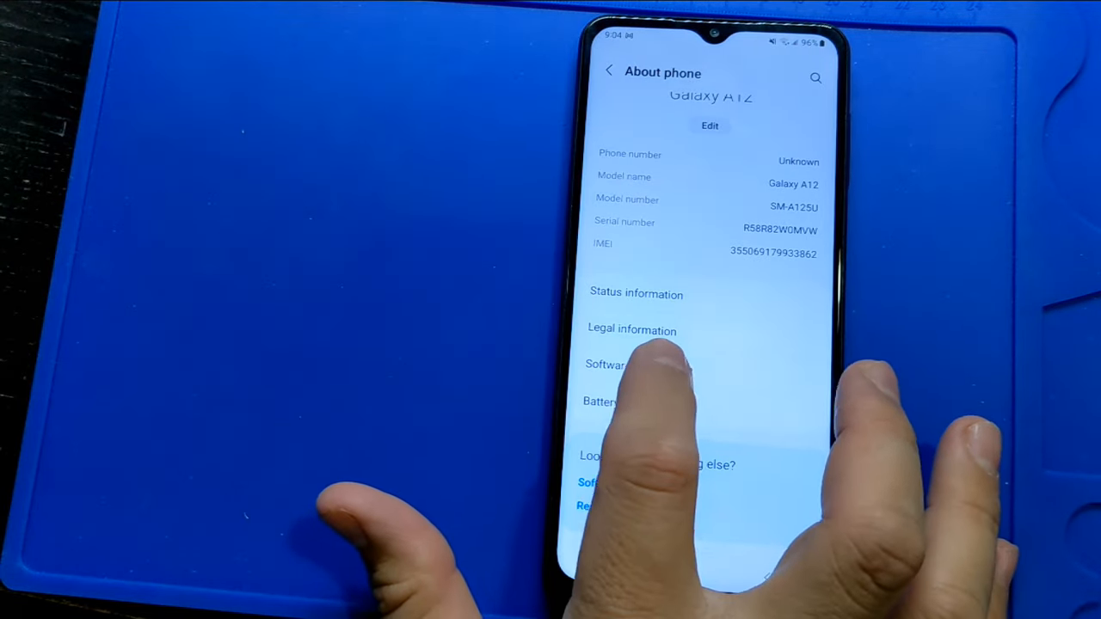
{"action": "left_click", "coordinate": [604, 363]}
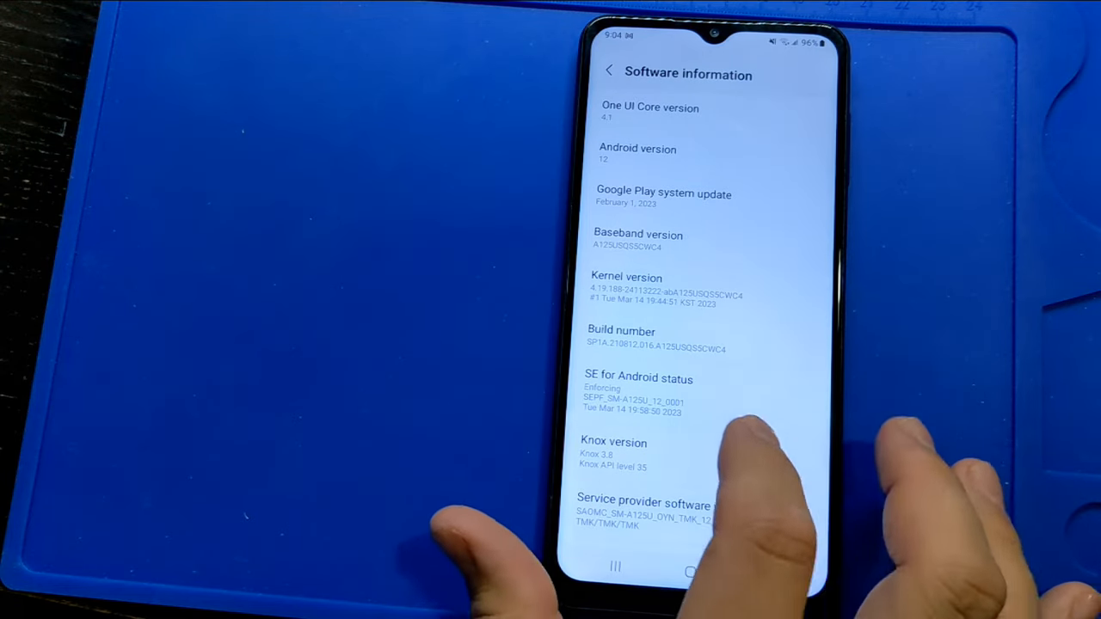
{"action": "scroll", "scroll_direction": "down", "scroll_amount": 3}
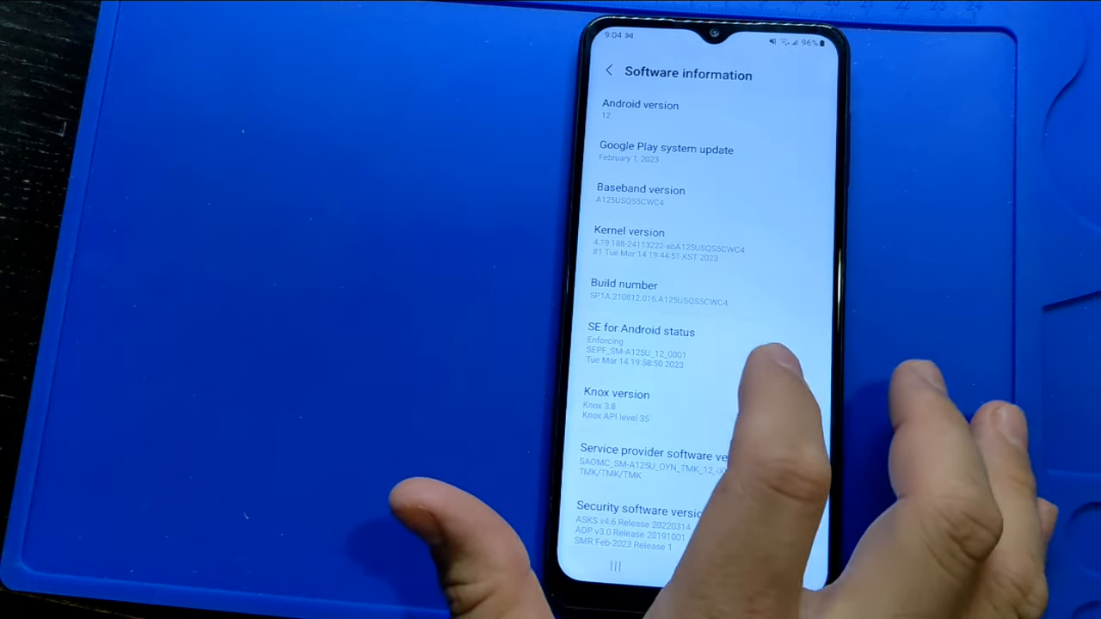
{"action": "left_click", "coordinate": [654, 292]}
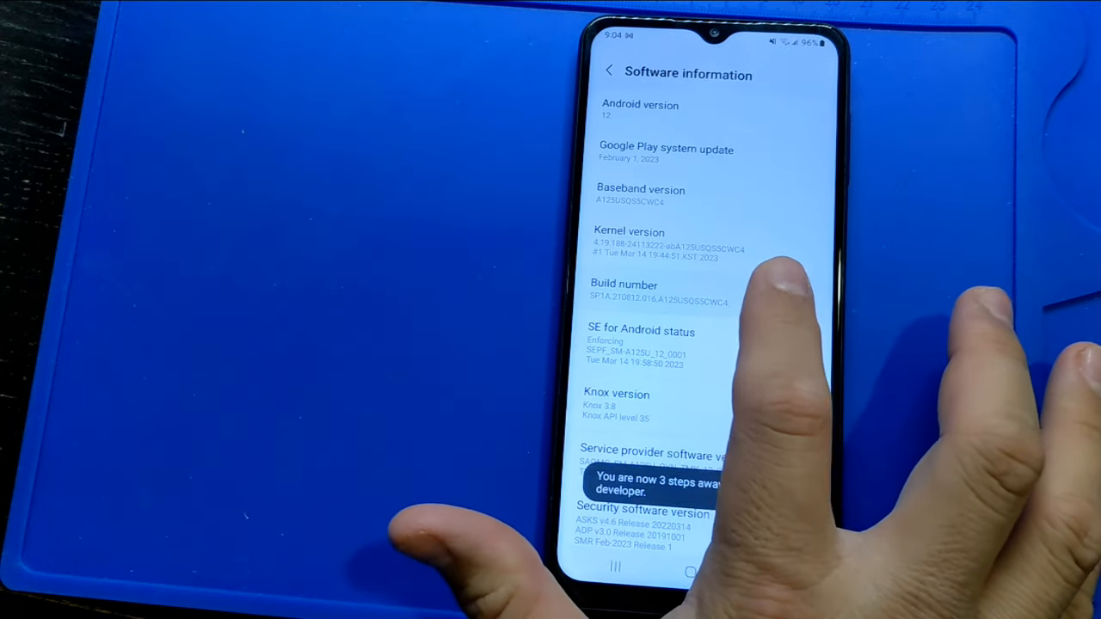
{"action": "left_click", "coordinate": [654, 292]}
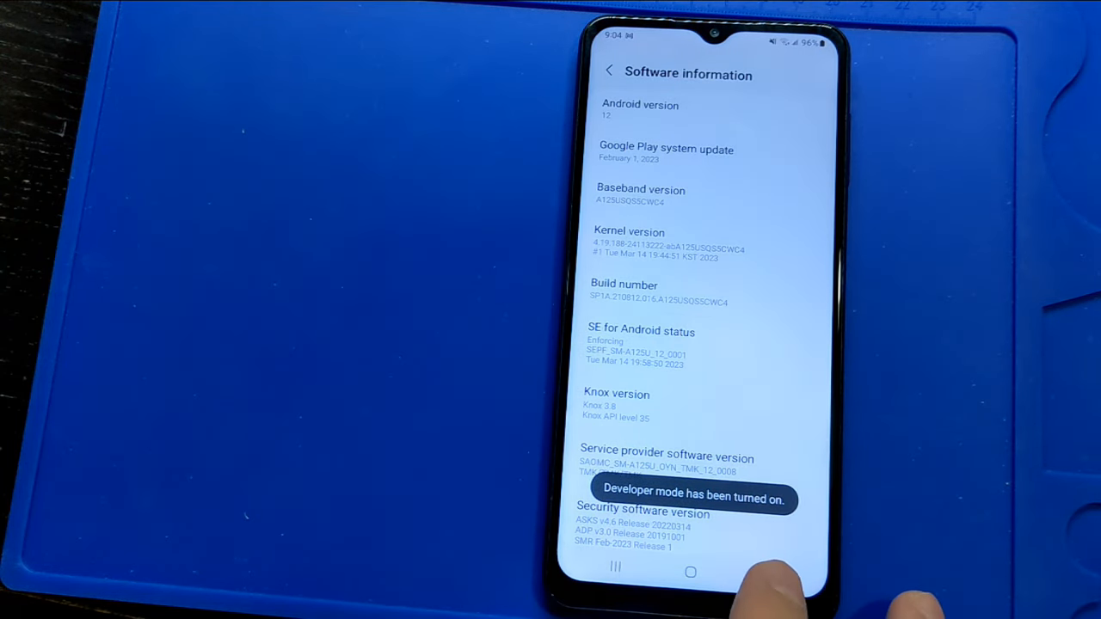
- Turn on USB debugging in Developer options and confirm with OK
{"action": "left_click", "coordinate": [608, 73]}
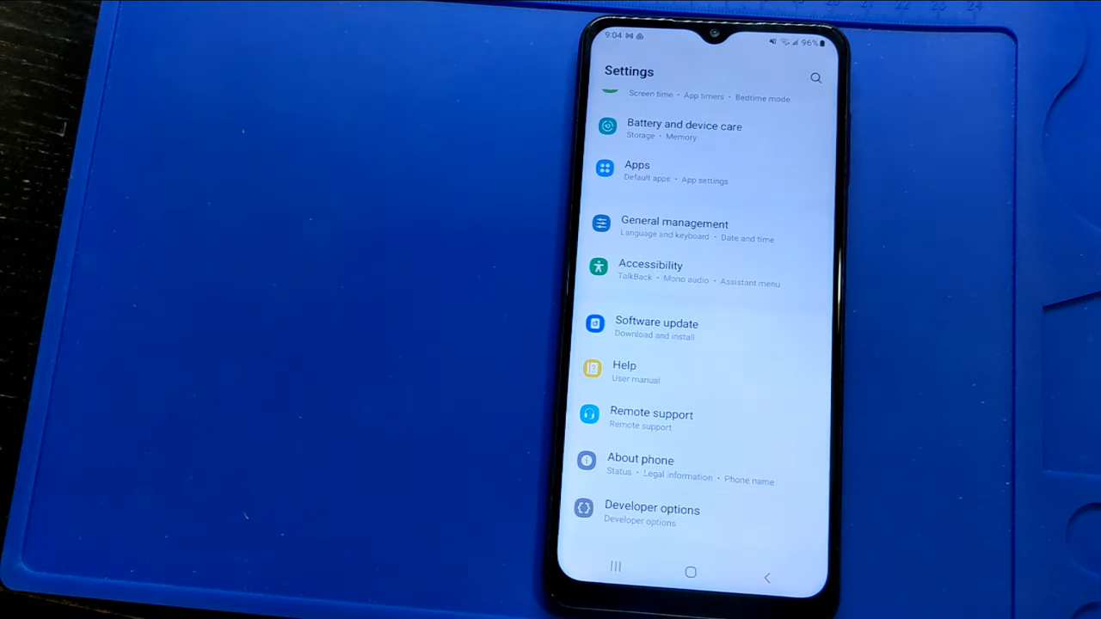
{"action": "left_click", "coordinate": [651, 515]}
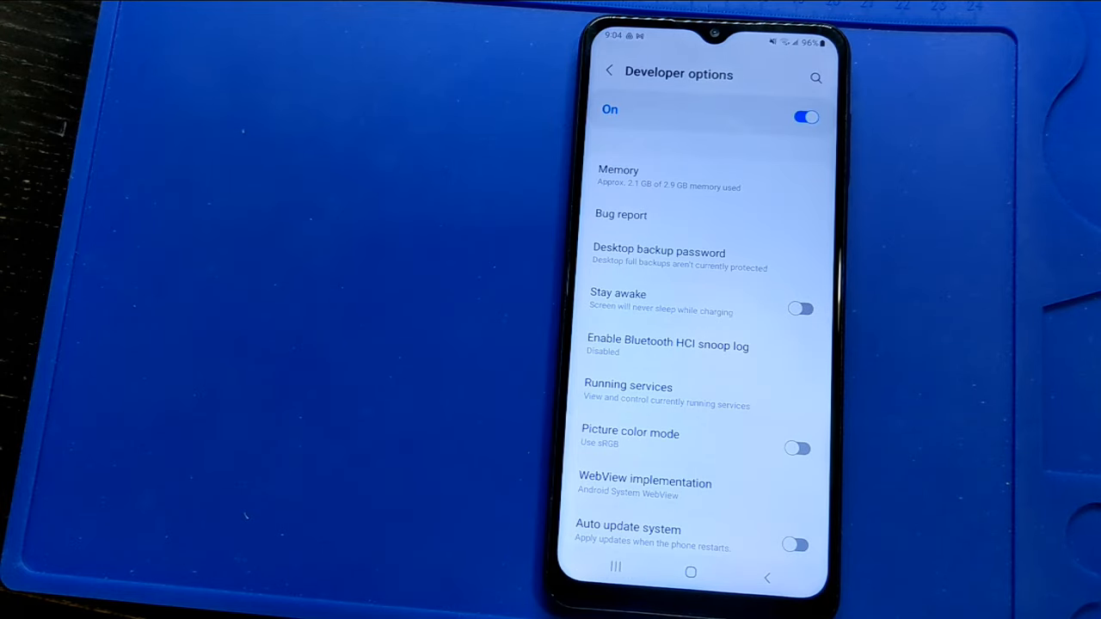
{"action": "scroll", "scroll_direction": "down", "scroll_amount": 3}
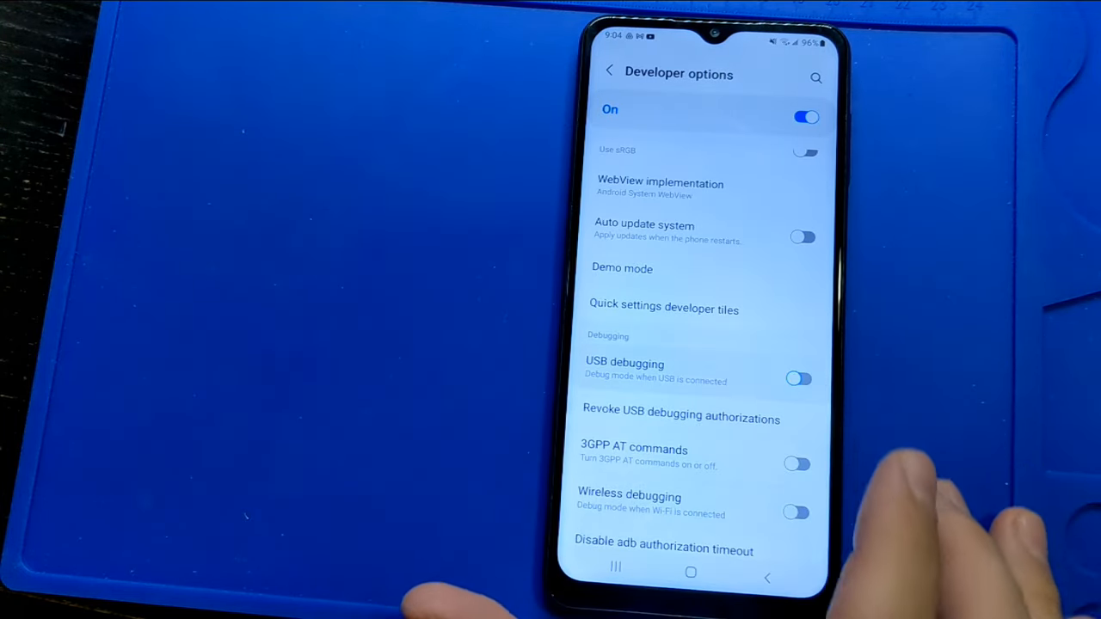
{"action": "left_click", "coordinate": [799, 379]}
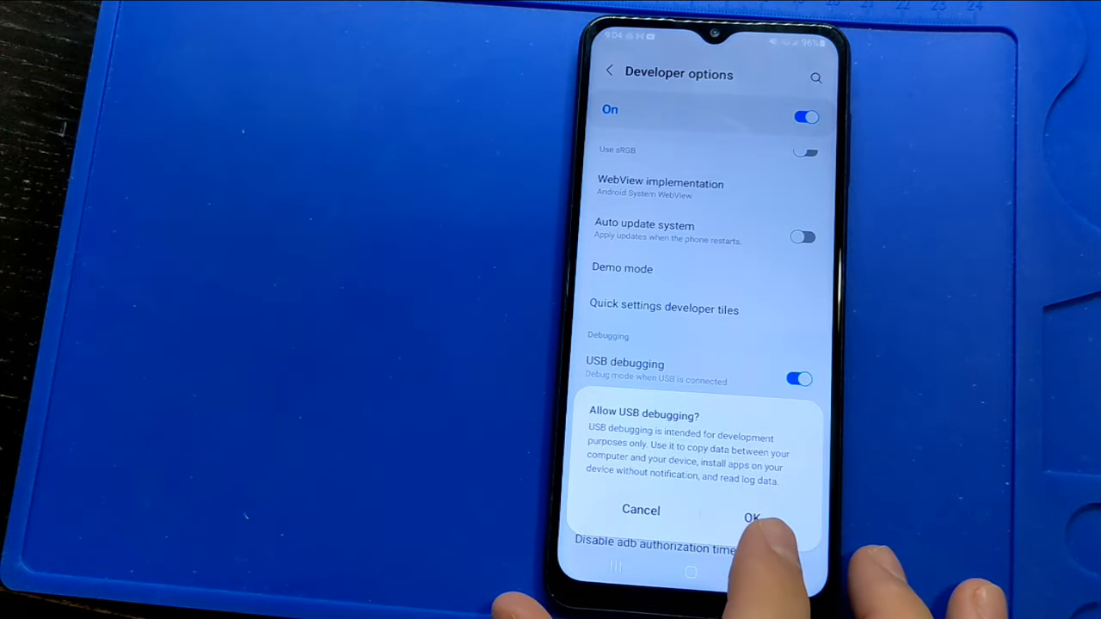
{"action": "left_click", "coordinate": [752, 517]}
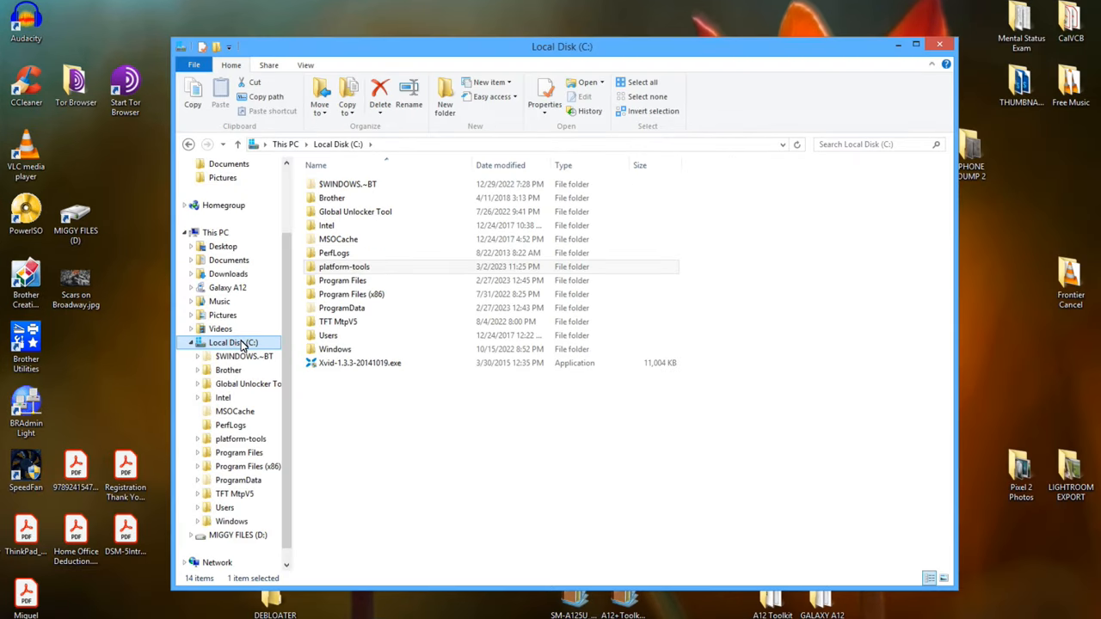
- Open C:\platform-tools and launch a command prompt there by typing cmd in the address bar
{"action": "left_click", "coordinate": [344, 266]}
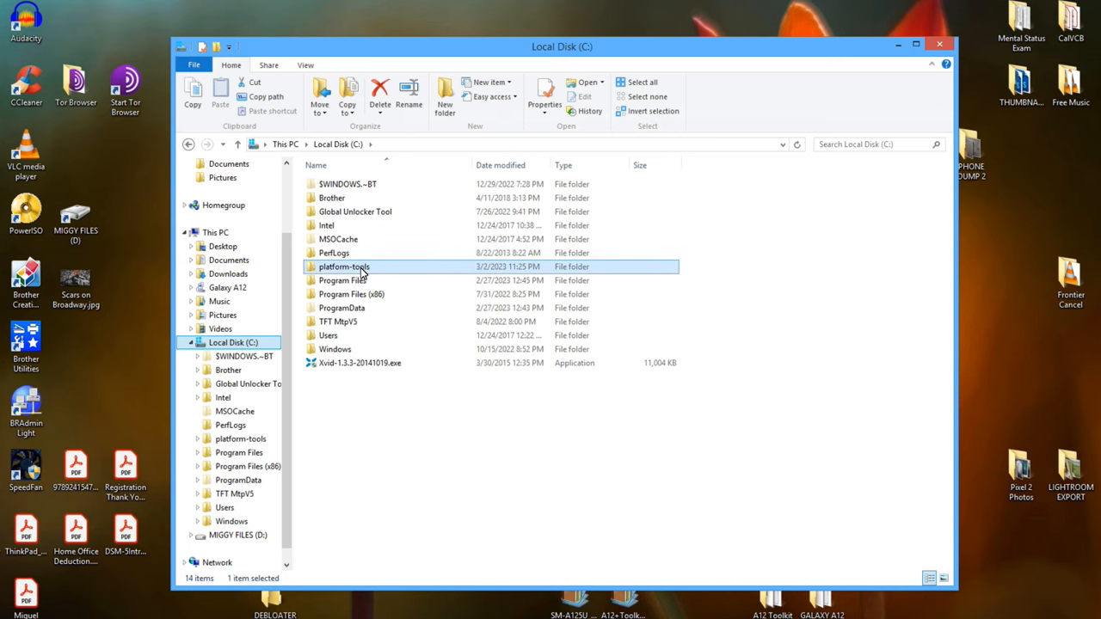
{"action": "double_click", "coordinate": [345, 266]}
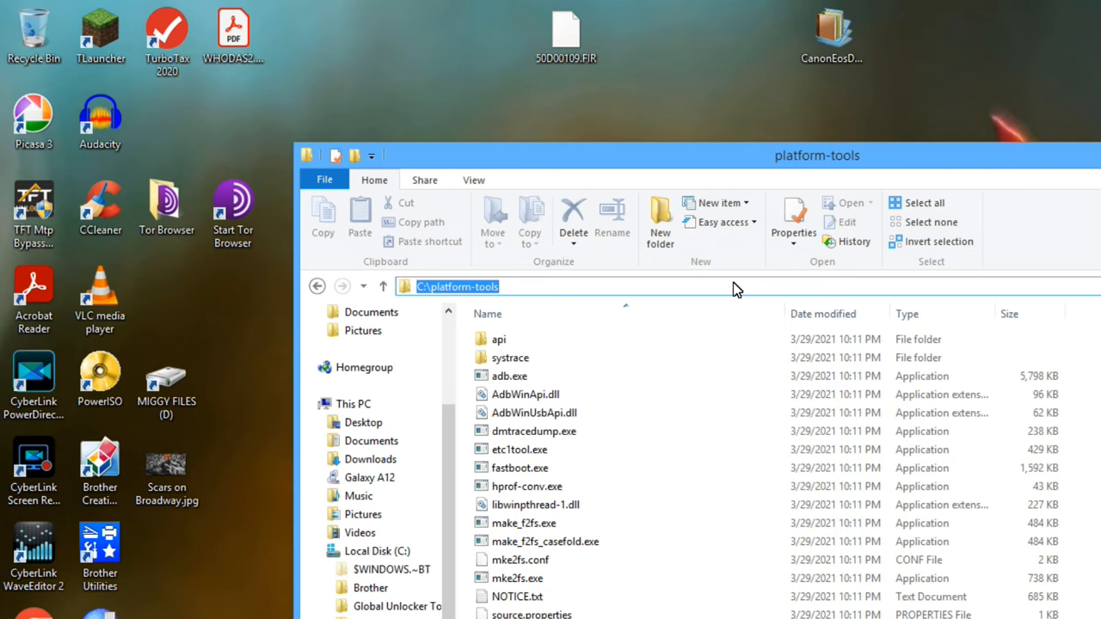
{"action": "type", "text": "cmd"}
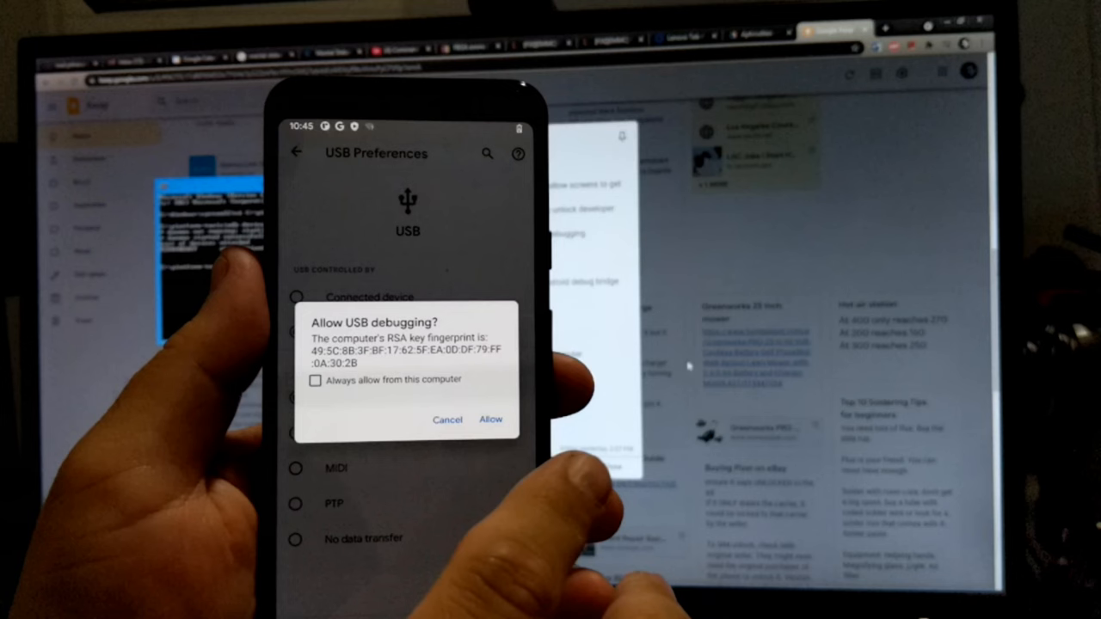
- Tick 'Always allow from this computer' and allow USB debugging on the phone
{"action": "left_click", "coordinate": [316, 380]}
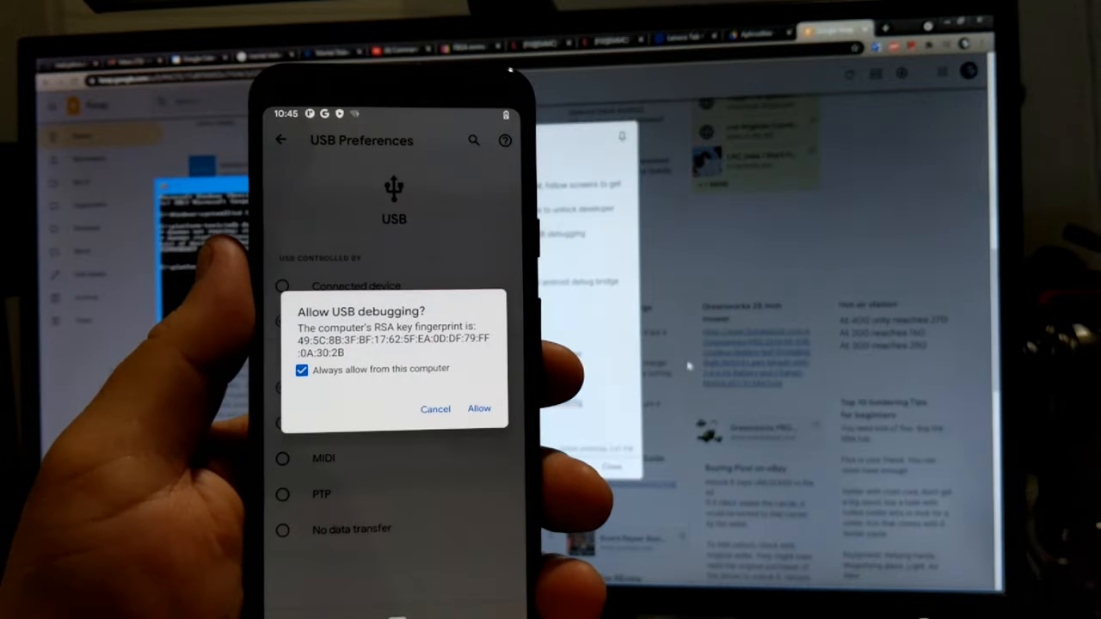
{"action": "left_click", "coordinate": [479, 409]}
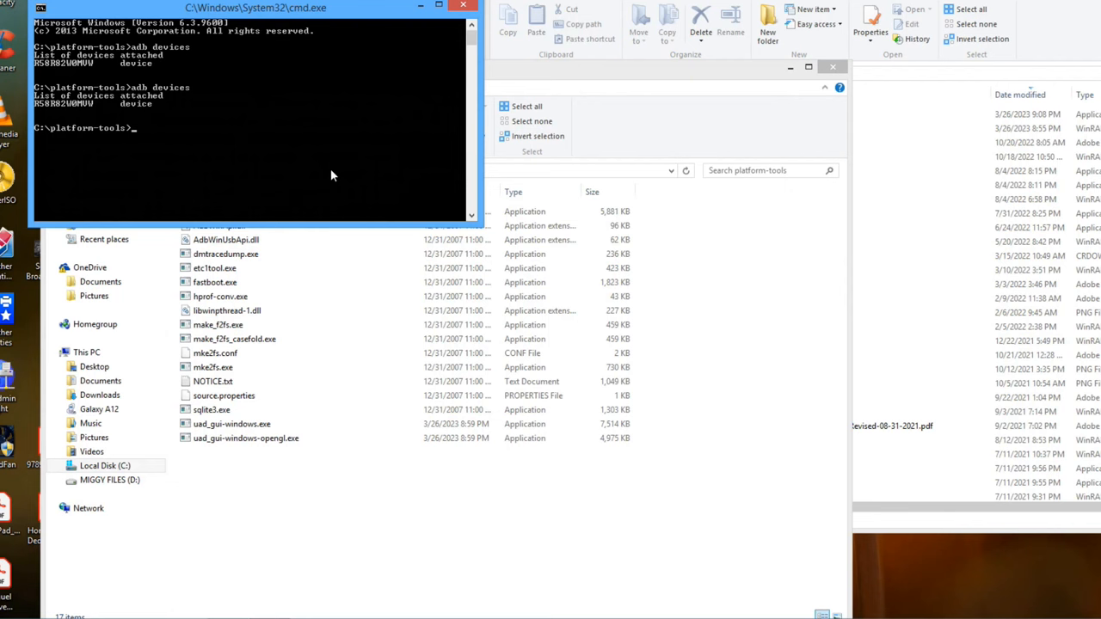
- Confirm adb devices lists the phone, then launch uad_gui-windows-opengl.exe from platform-tools
{"action": "left_click", "coordinate": [232, 424]}
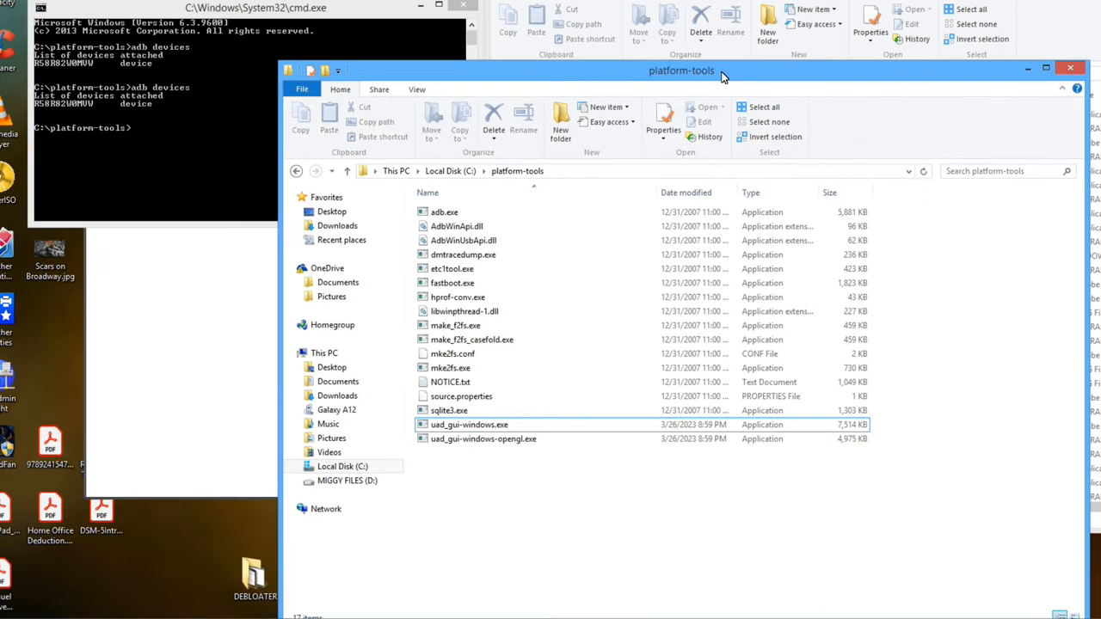
{"action": "left_click", "coordinate": [468, 424]}
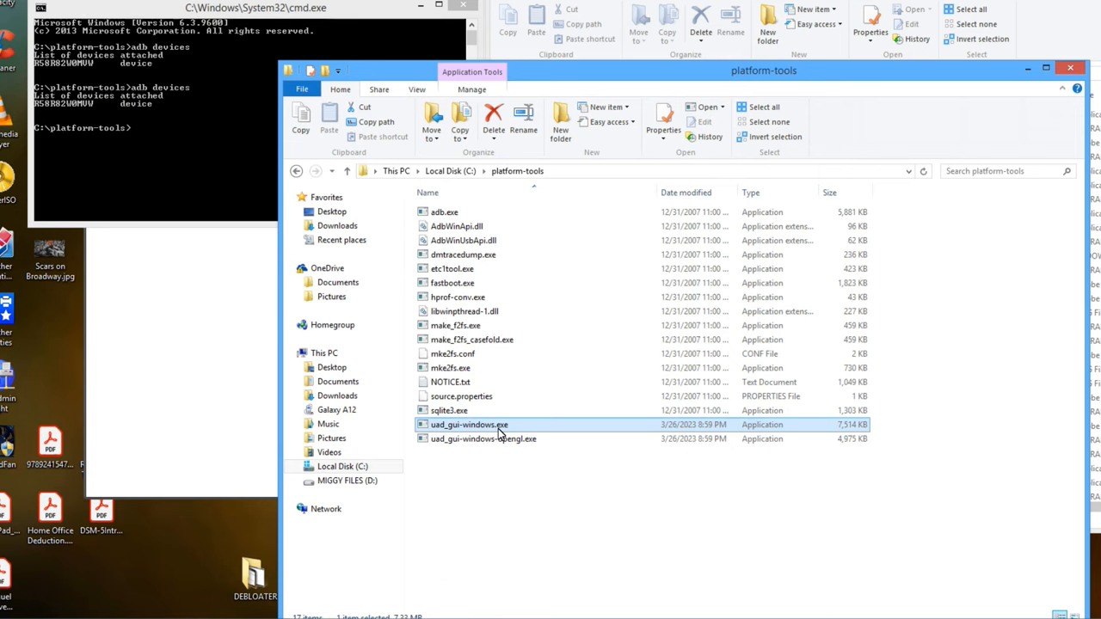
{"action": "left_click", "coordinate": [483, 438]}
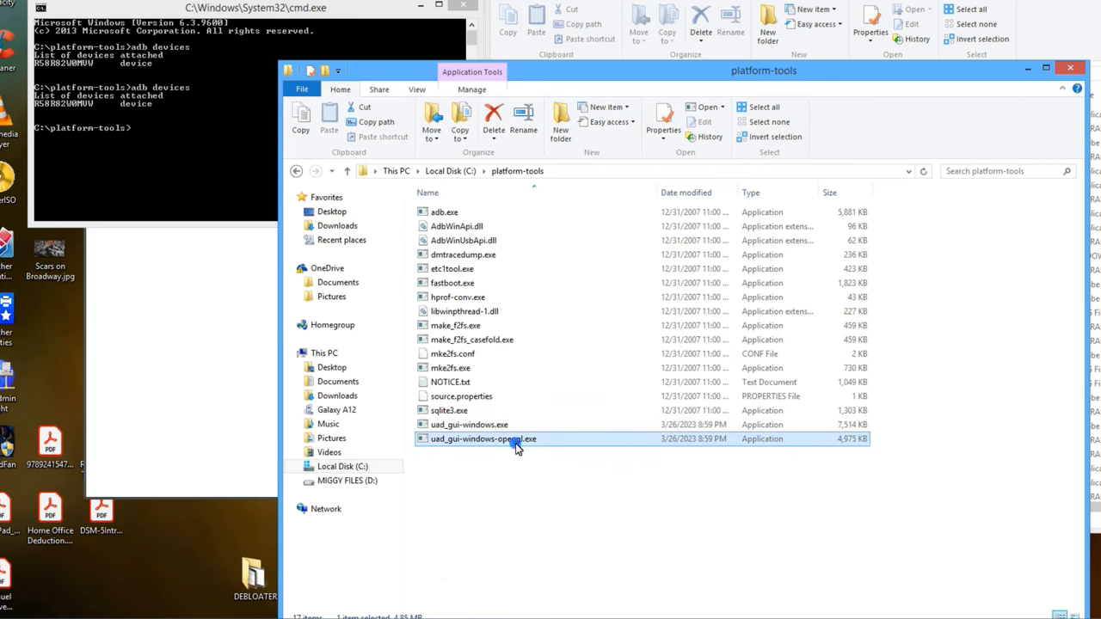
{"action": "double_click", "coordinate": [484, 439]}
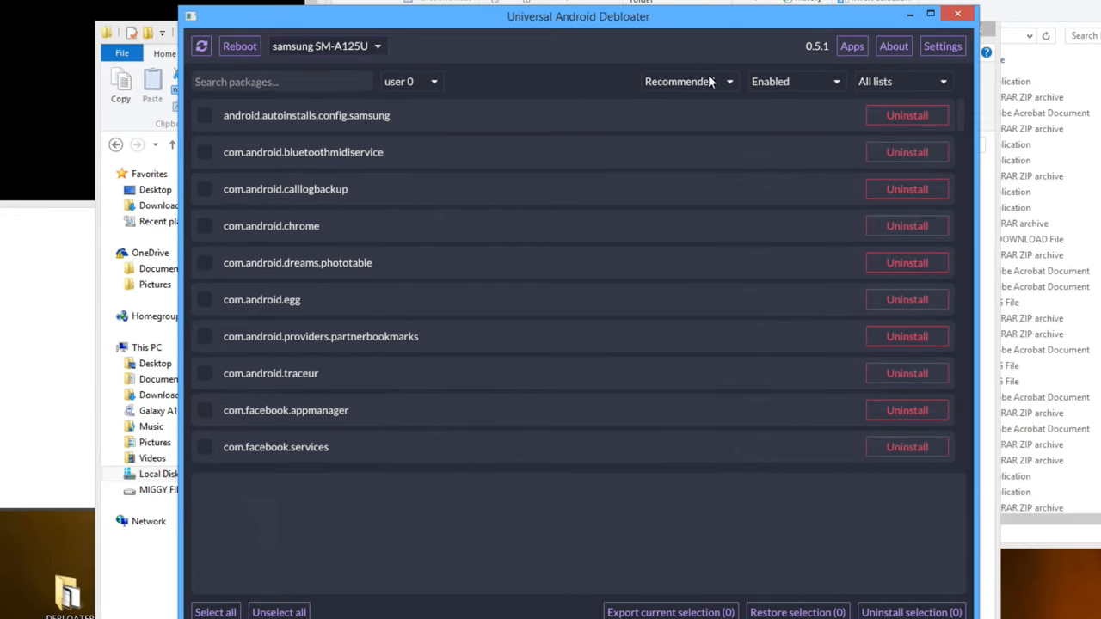
- Pick samsung SM-A125U in the device dropdown to show its Recommended, Enabled packages
{"action": "left_click", "coordinate": [688, 81]}
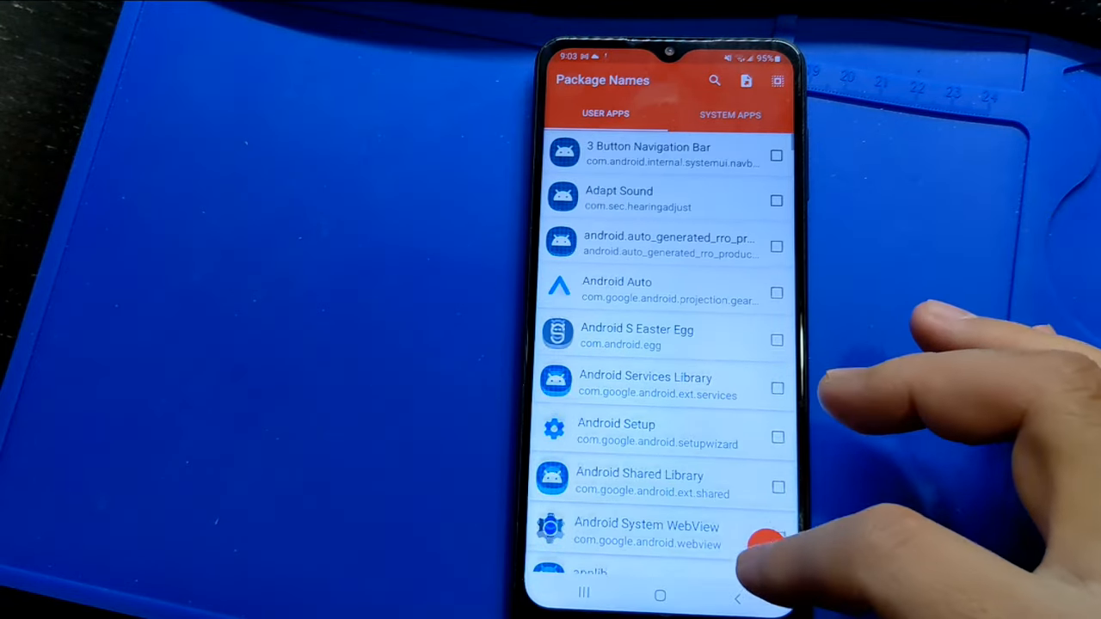
{"action": "scroll", "scroll_direction": "down", "scroll_amount": 3}
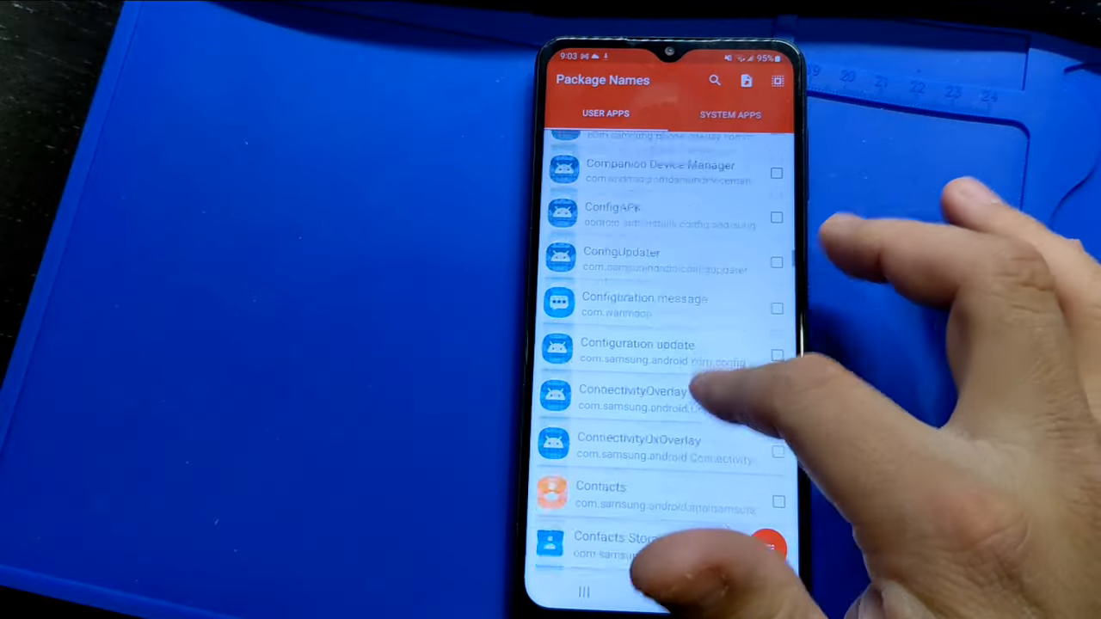
{"action": "scroll", "scroll_direction": "down", "scroll_amount": 3}
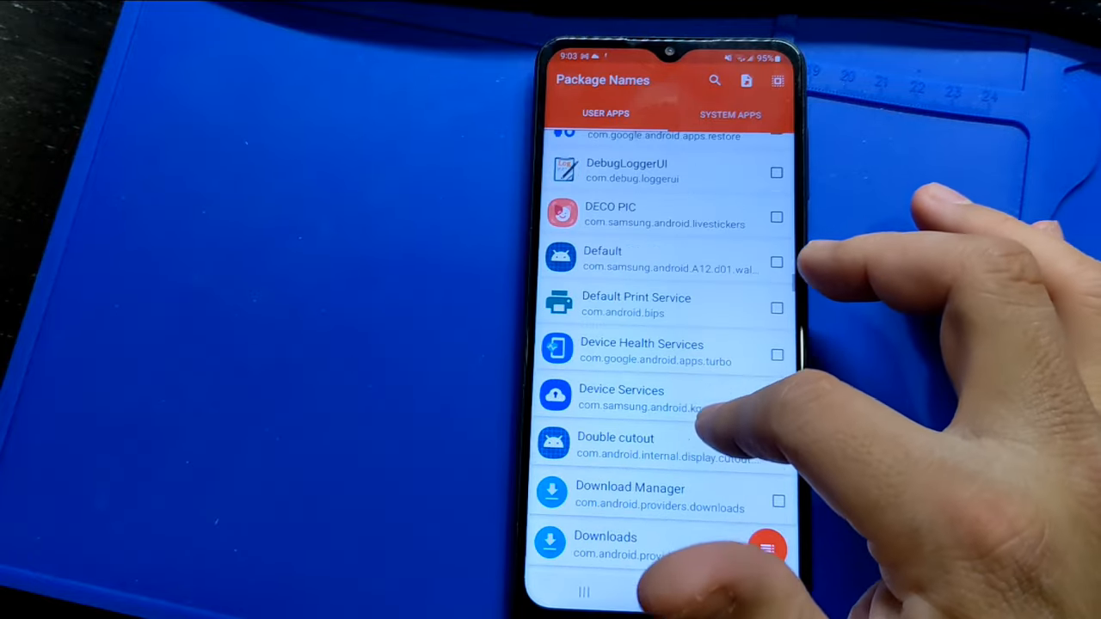